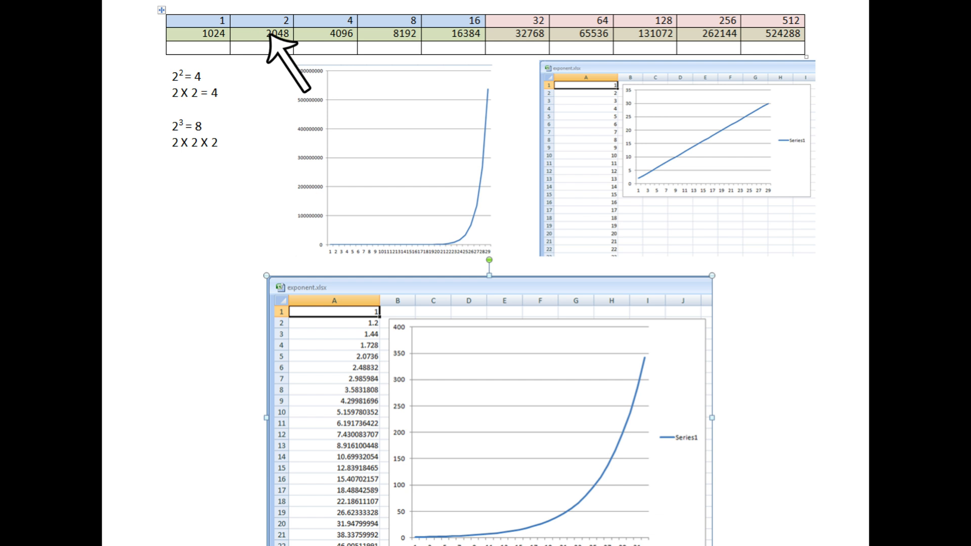
mouse_move(328, 35)
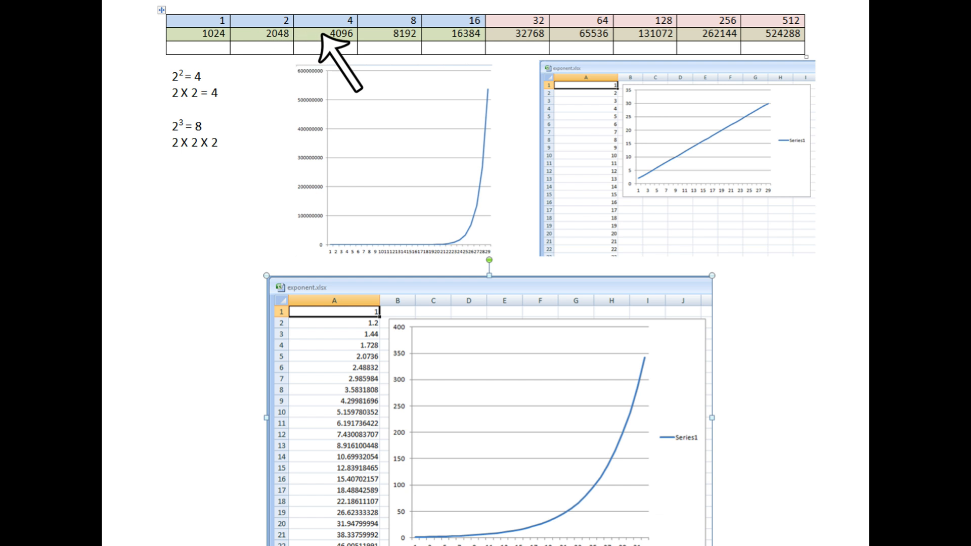
mouse_move(382, 47)
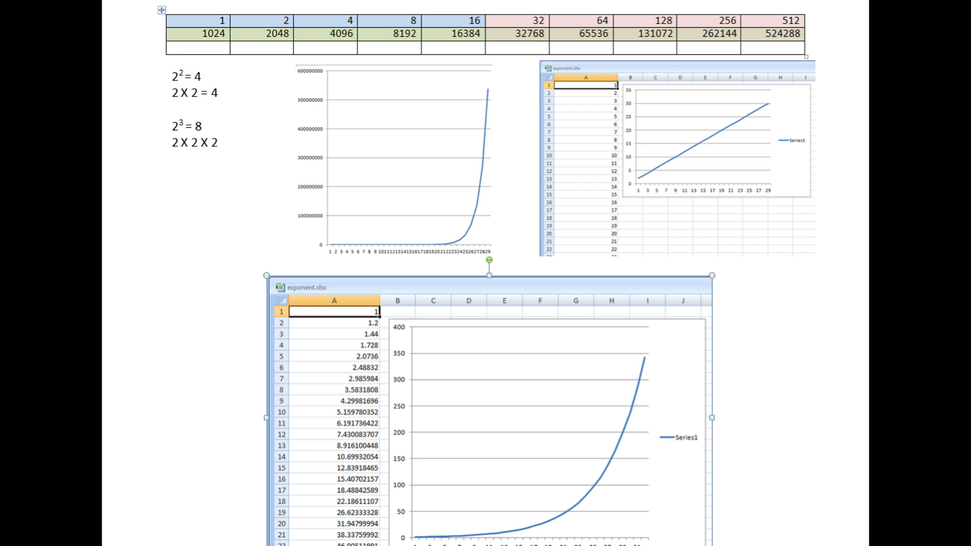
mouse_move(554, 34)
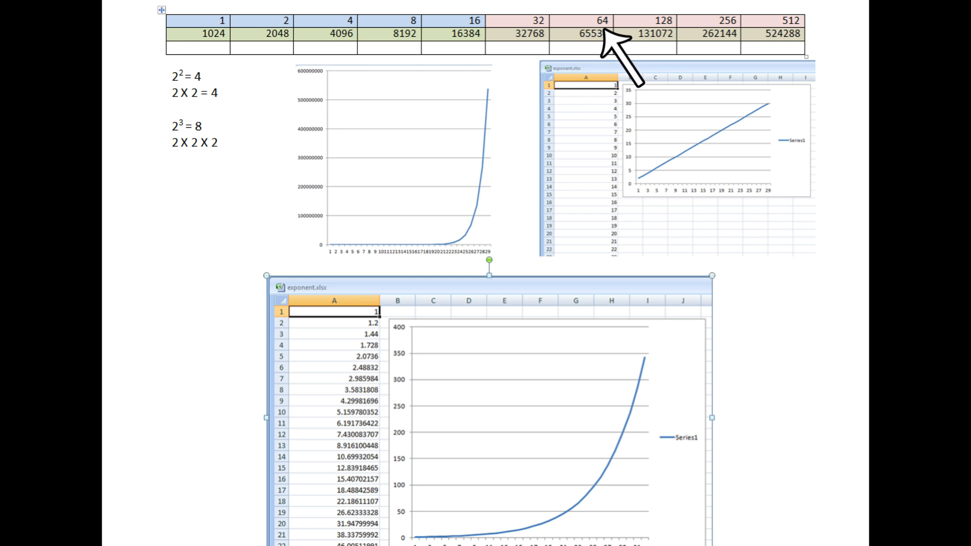
mouse_move(657, 34)
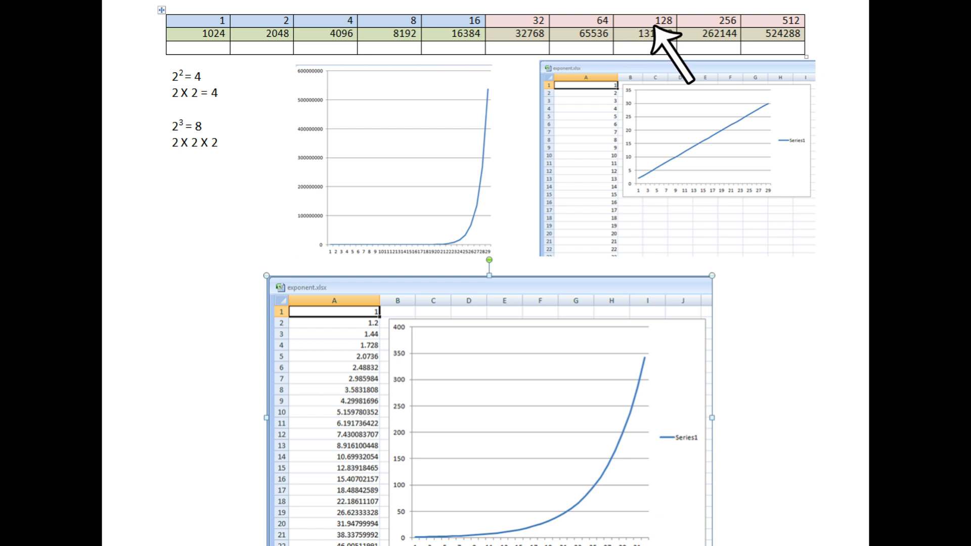
mouse_move(727, 28)
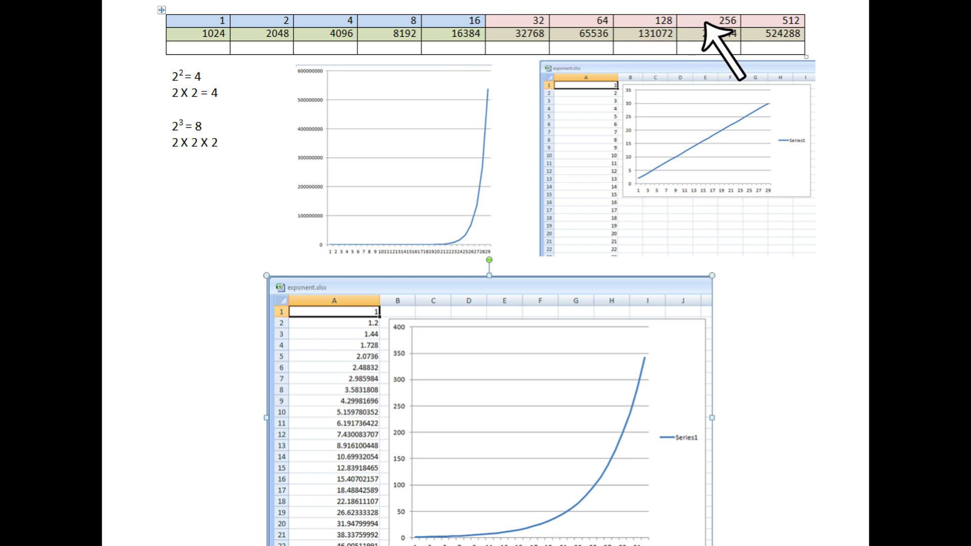
mouse_move(770, 38)
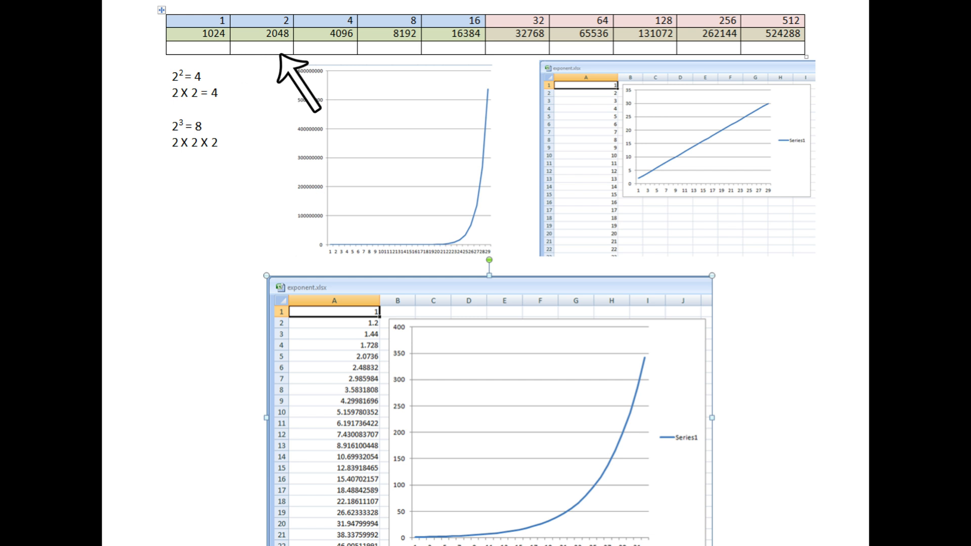
mouse_move(347, 87)
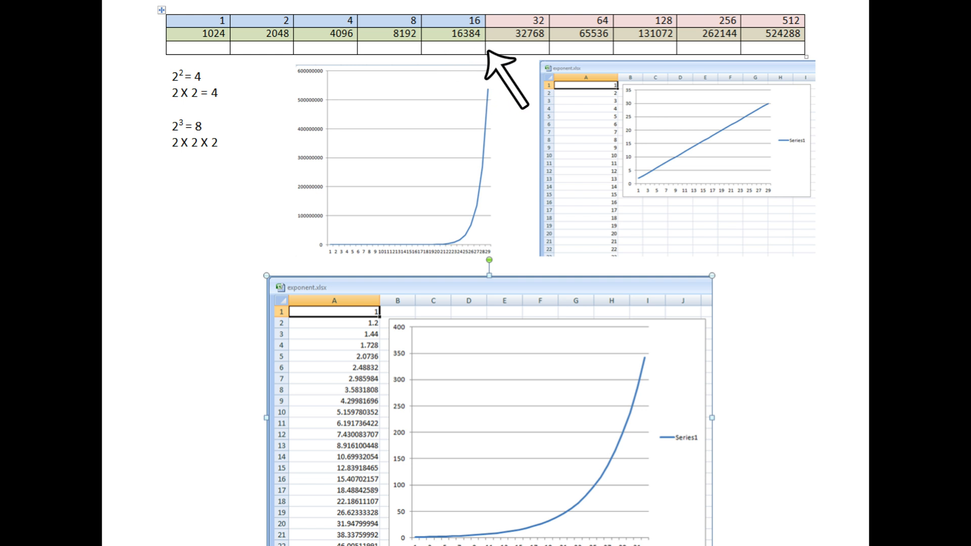
mouse_move(496, 74)
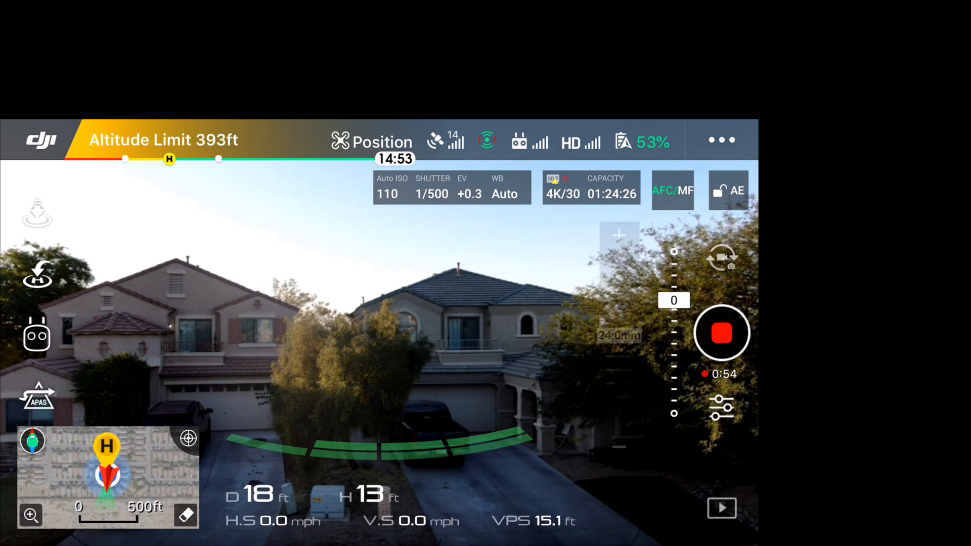
Bring up General Settings from the live view and select the main controller section
click(720, 140)
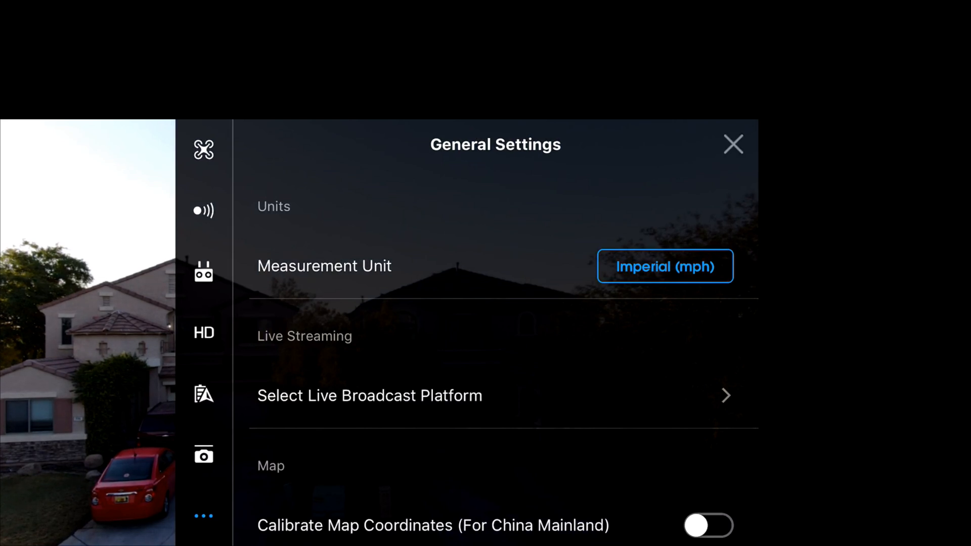
click(203, 149)
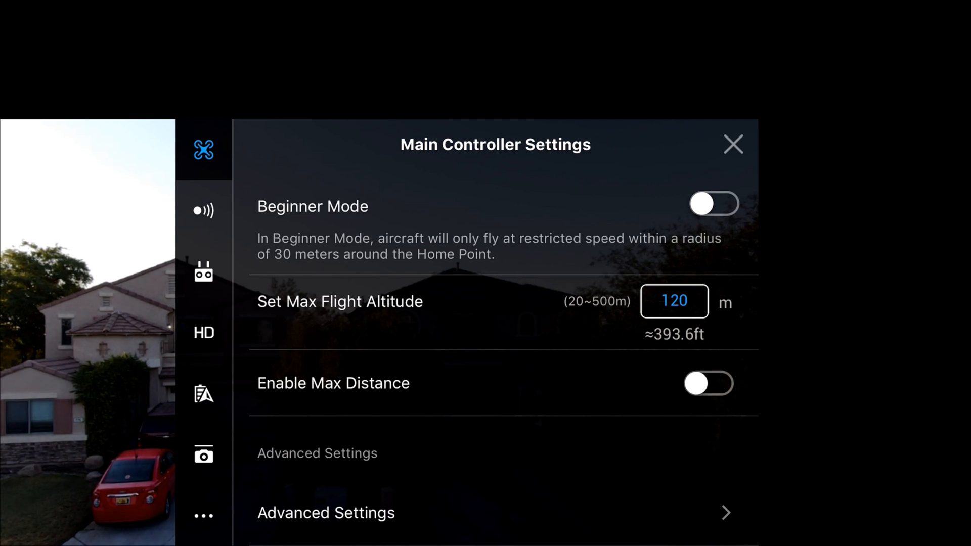
Enter Advanced Settings and the EXP stick curve tuning screen
click(325, 512)
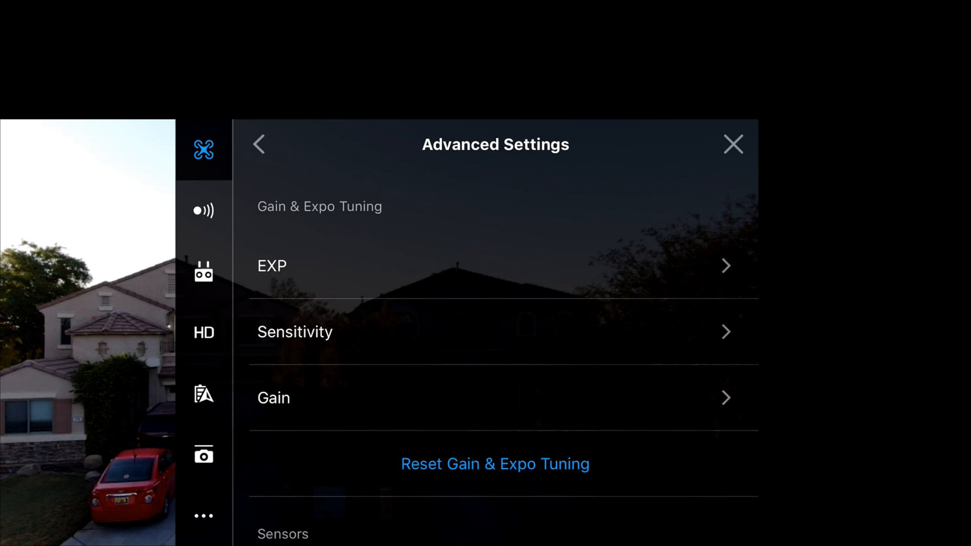
click(272, 266)
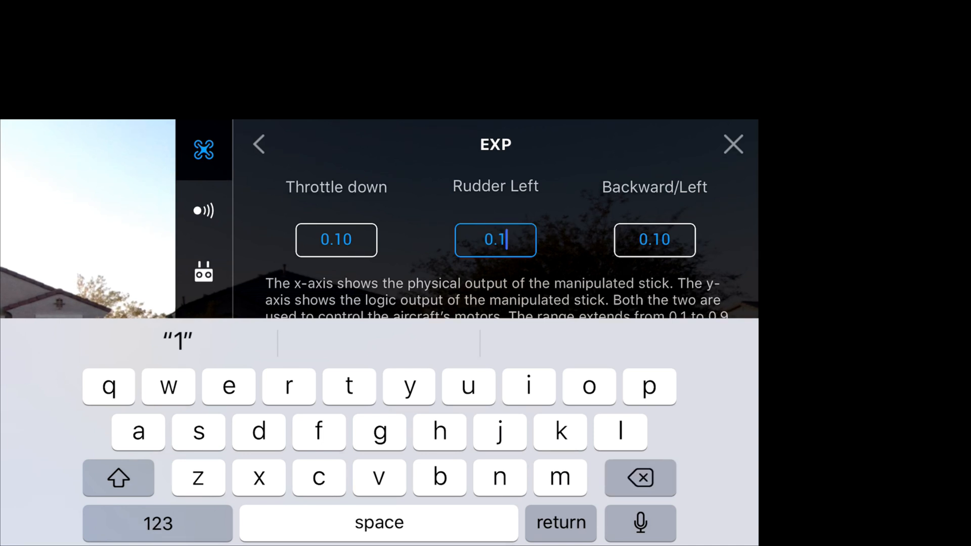
Delete the last digit of Rudder Left and switch the keyboard to numbers for a new value
click(640, 477)
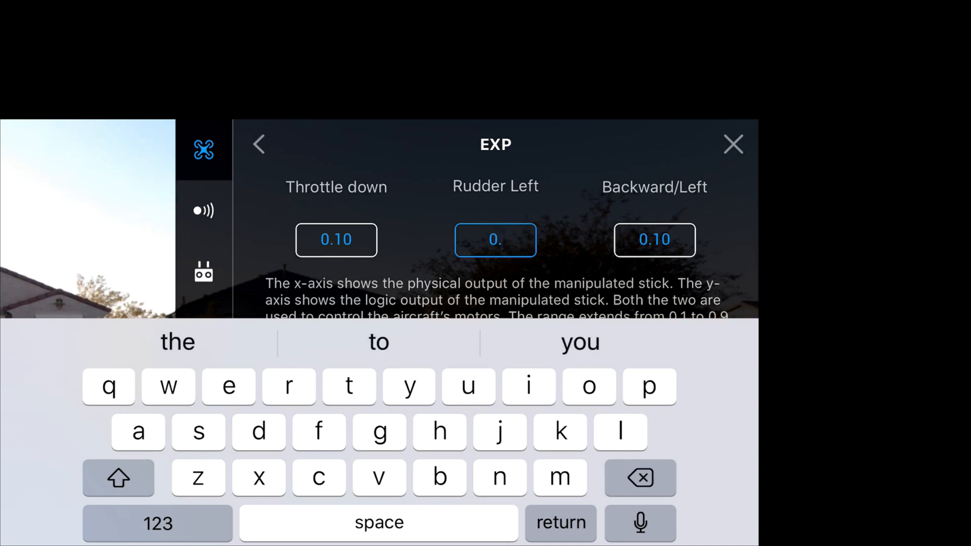
click(158, 523)
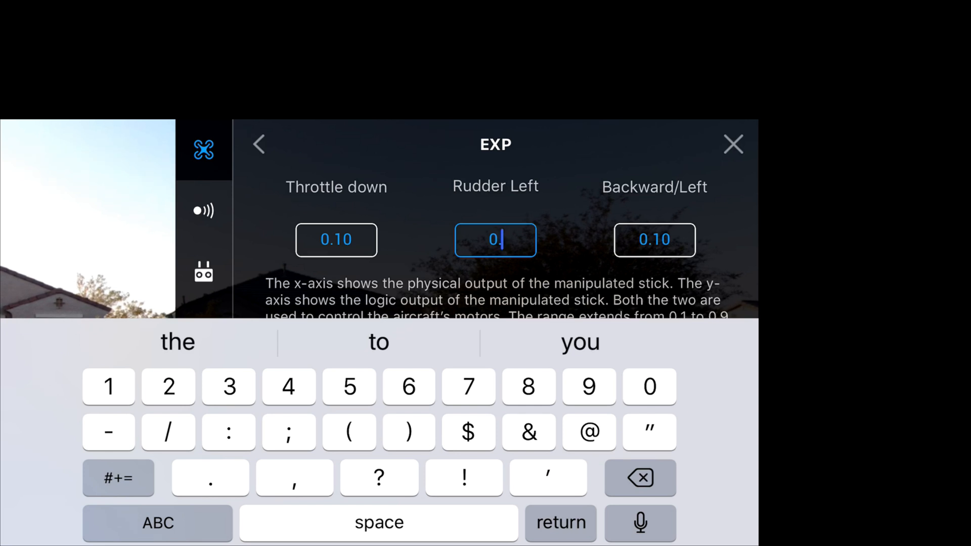
click(588, 386)
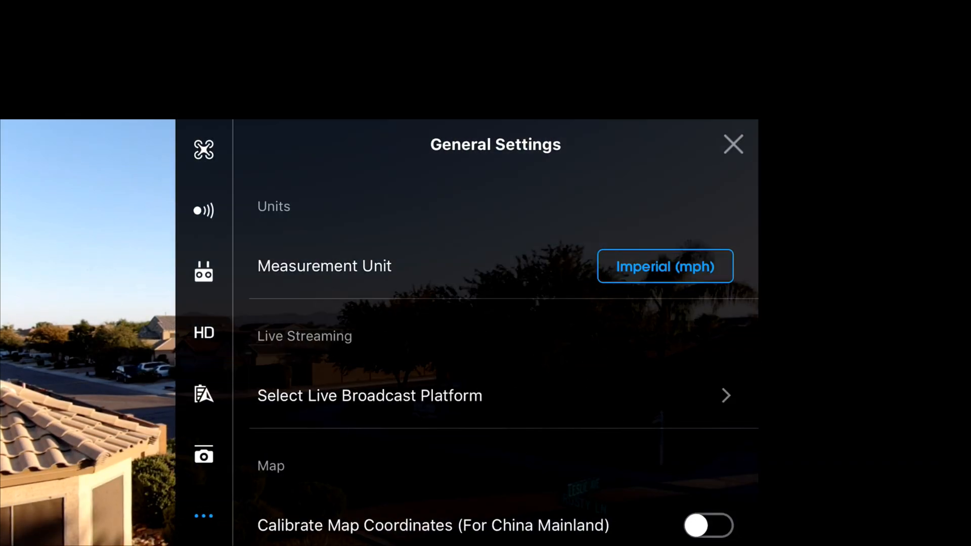
Review the Normal mode EXP curves, back out of Advanced Settings and close to the live view
click(203, 150)
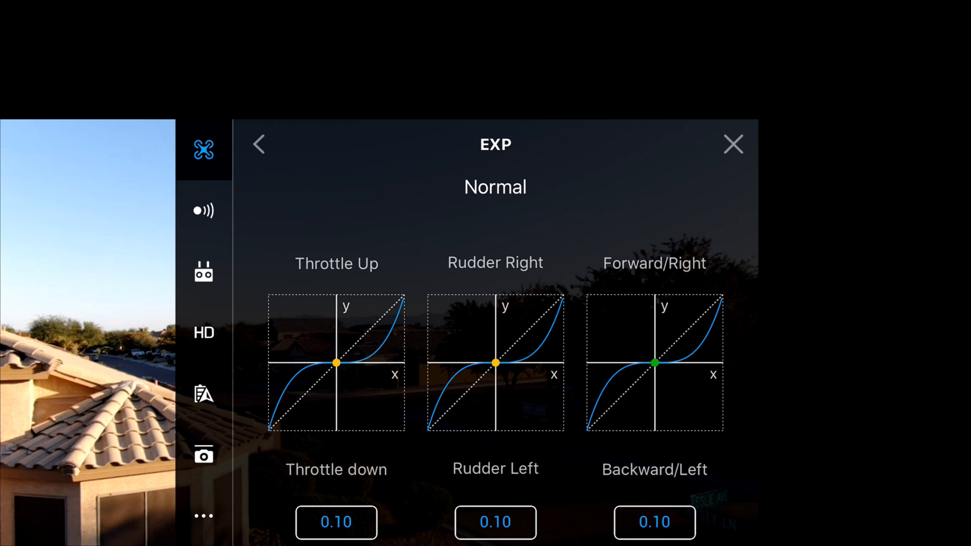
click(258, 144)
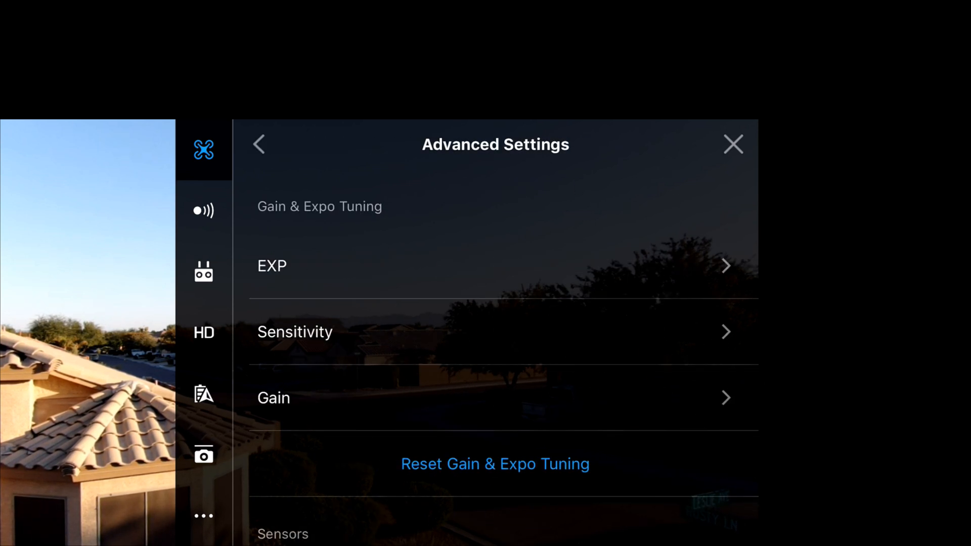
click(733, 144)
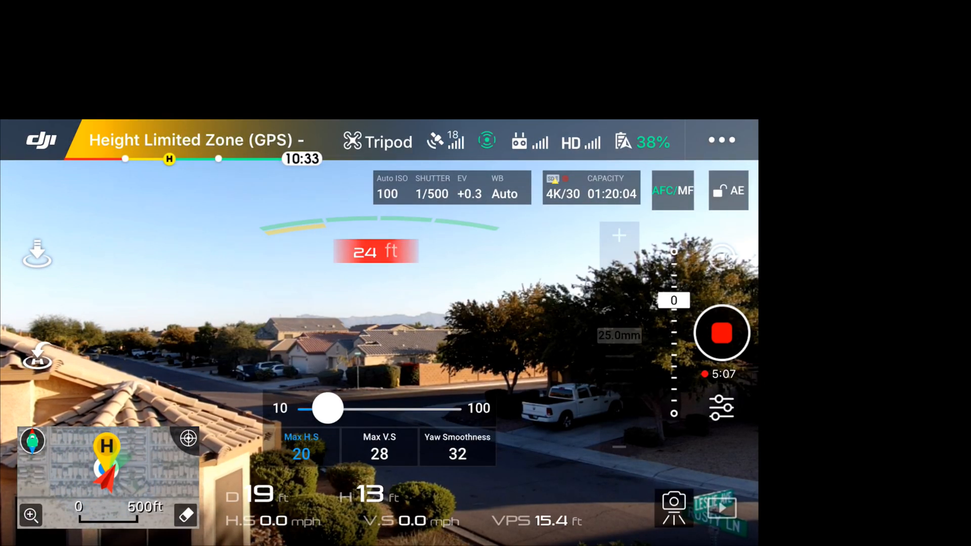